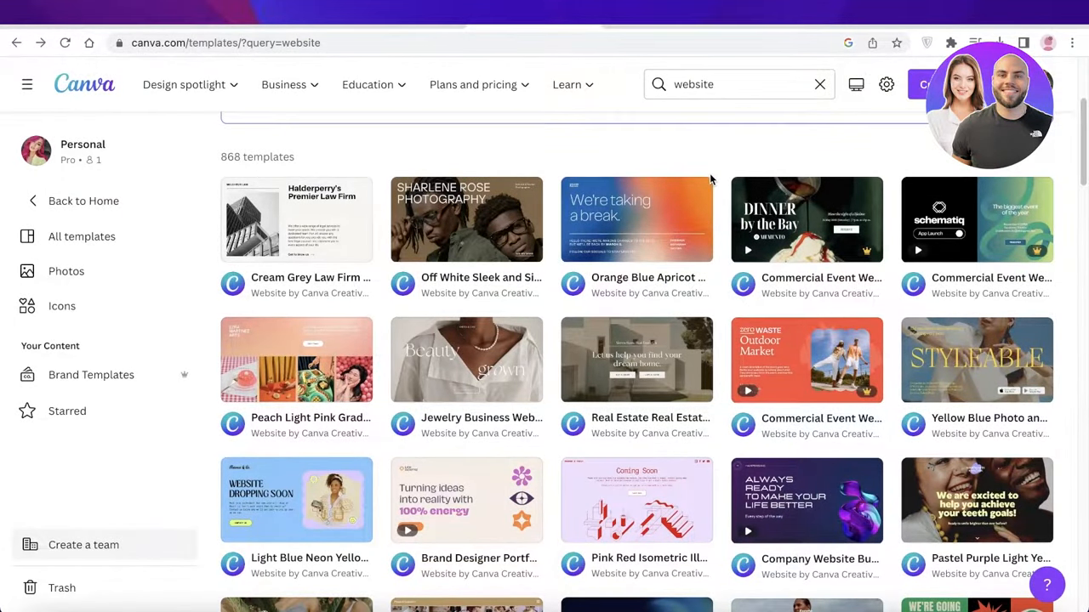
Scroll through the 868 'website' template results to find the Health & Wellness Summit template
{"action": "scroll", "scroll_direction": "down", "scroll_amount": 3}
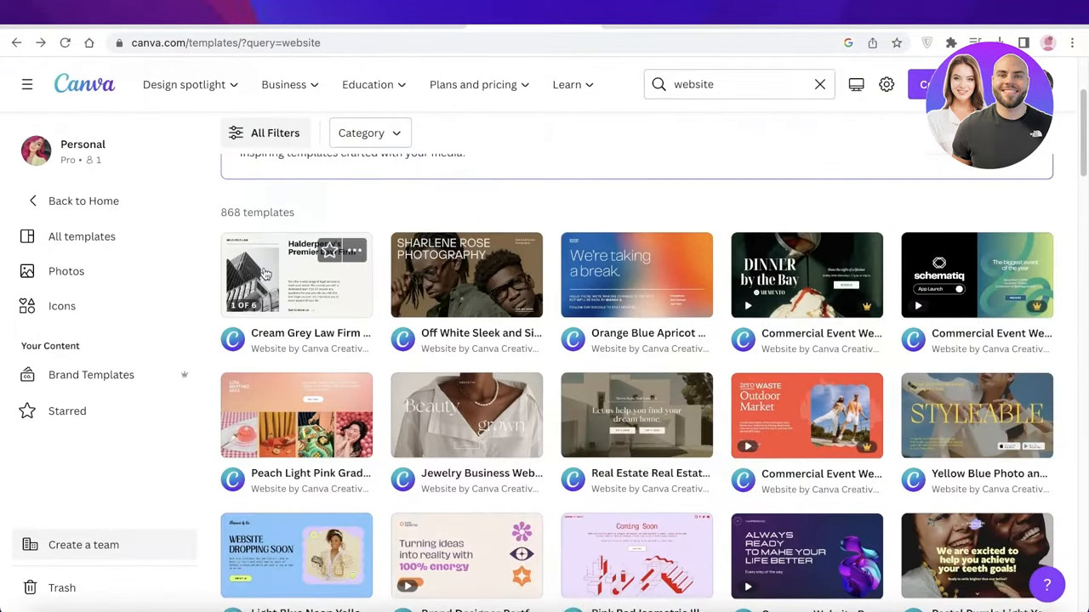
{"action": "scroll", "scroll_direction": "down", "scroll_amount": 3}
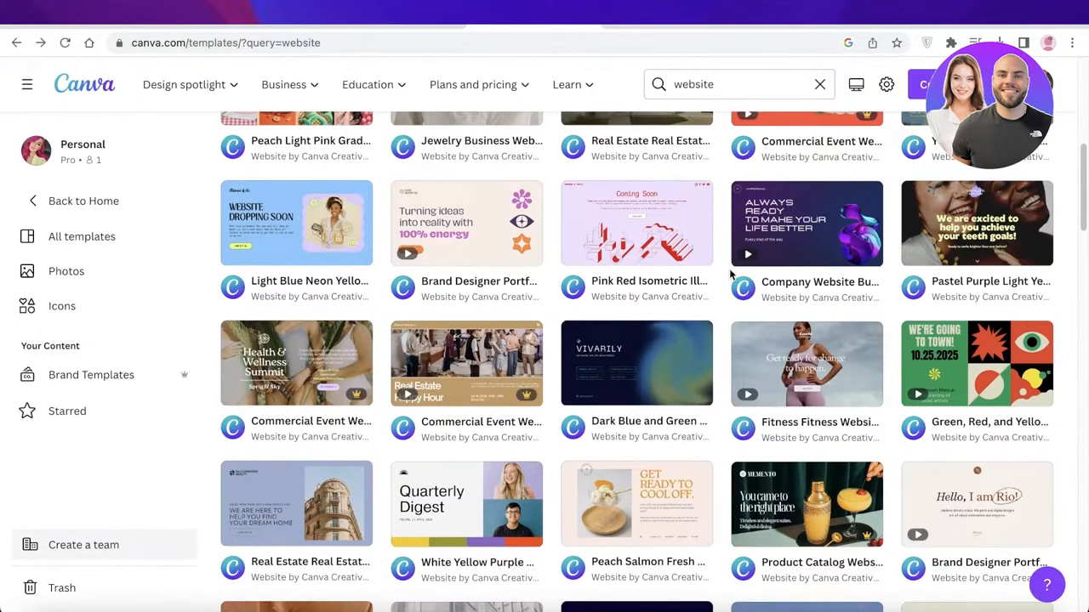
{"action": "mouse_move", "coordinate": [561, 242]}
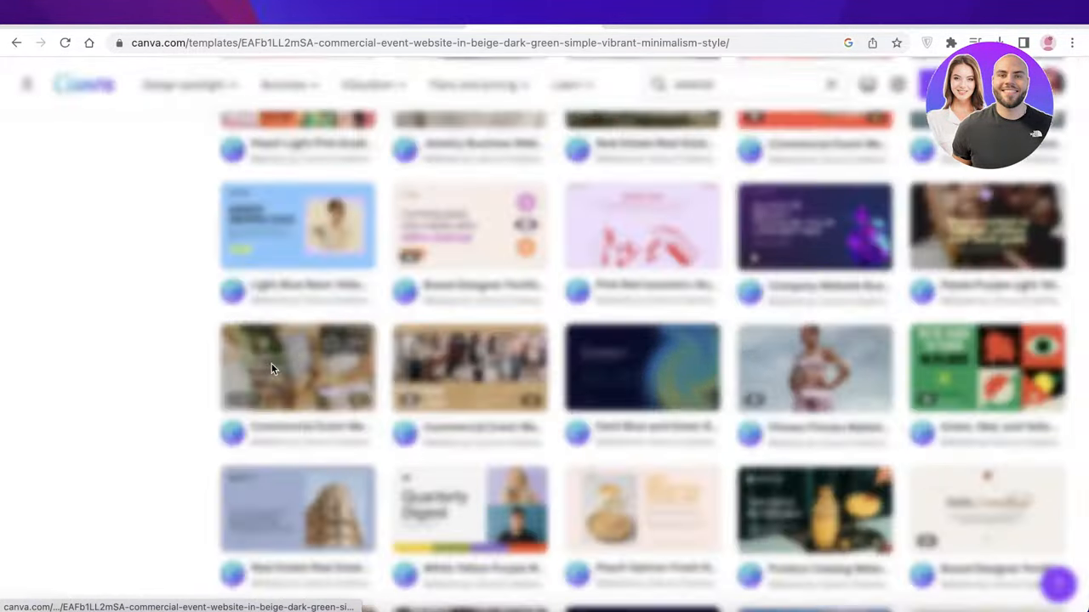
Customize the Health & Wellness Summit template and scroll through its six pages in the editor
{"action": "left_click", "coordinate": [298, 368]}
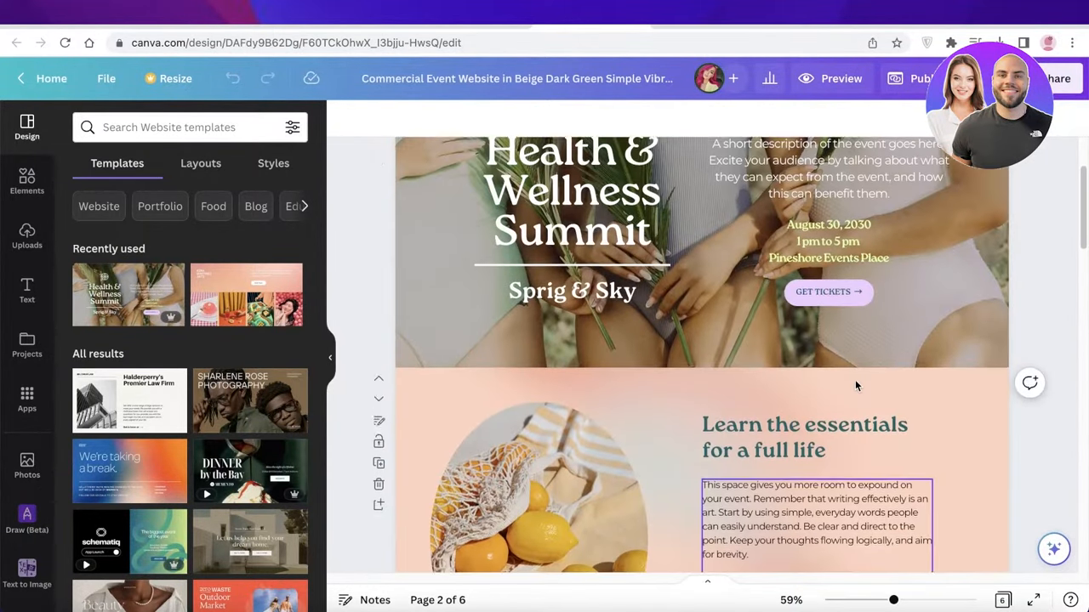
{"action": "scroll", "scroll_direction": "up", "scroll_amount": 3}
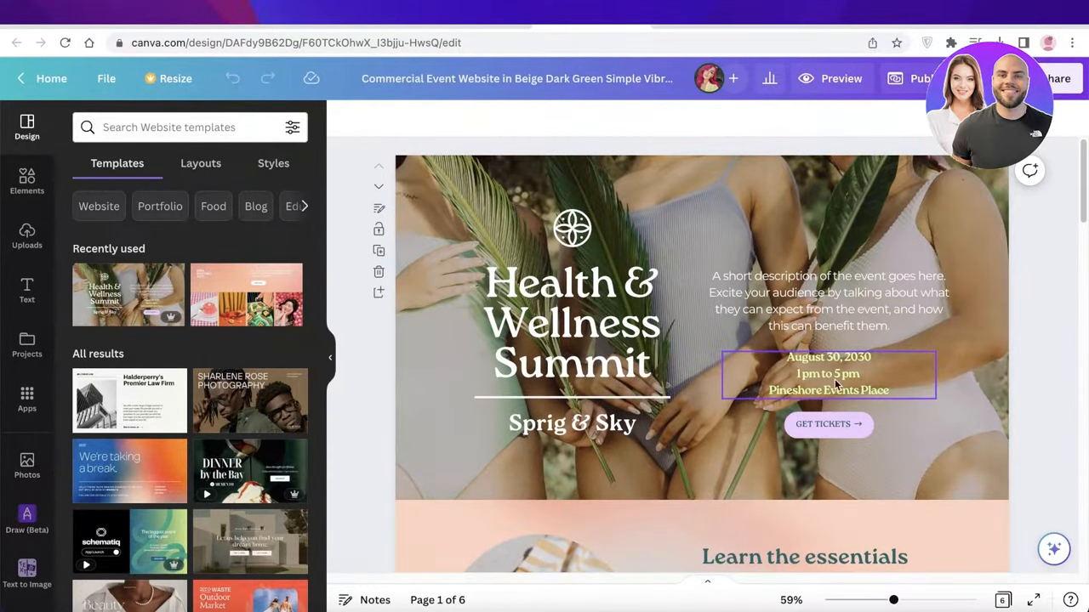
{"action": "scroll", "scroll_direction": "down", "scroll_amount": 3}
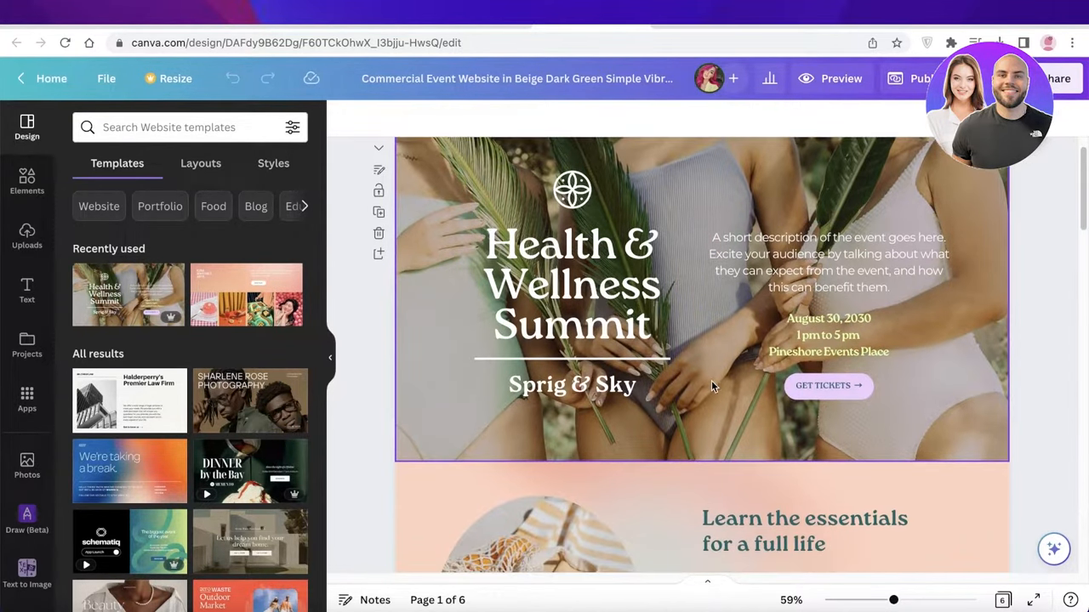
{"action": "scroll", "scroll_direction": "down", "scroll_amount": 3}
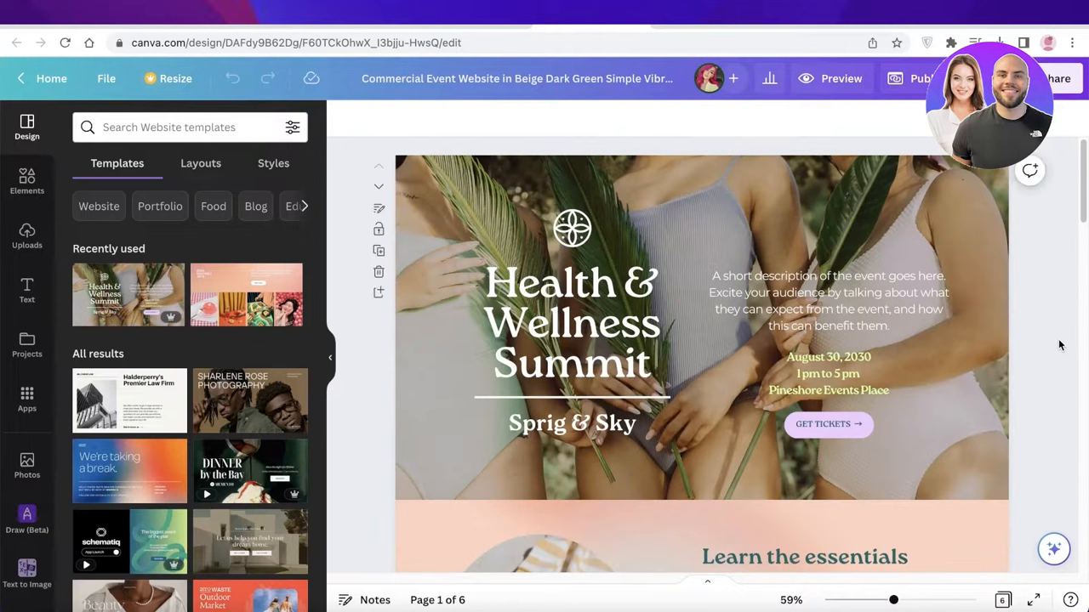
{"action": "left_click", "coordinate": [827, 300]}
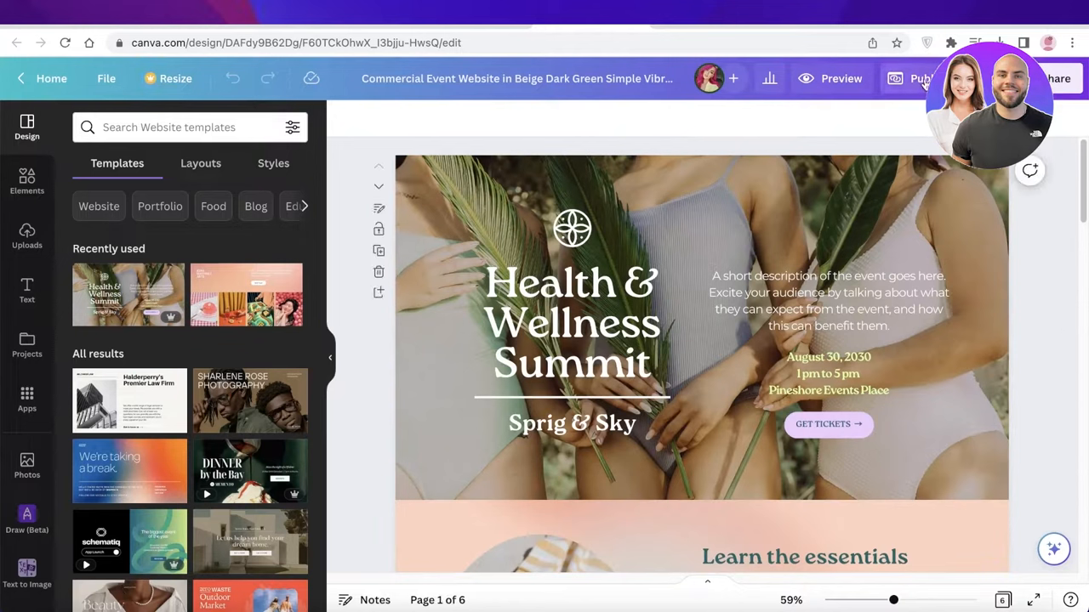
{"action": "left_click", "coordinate": [918, 78]}
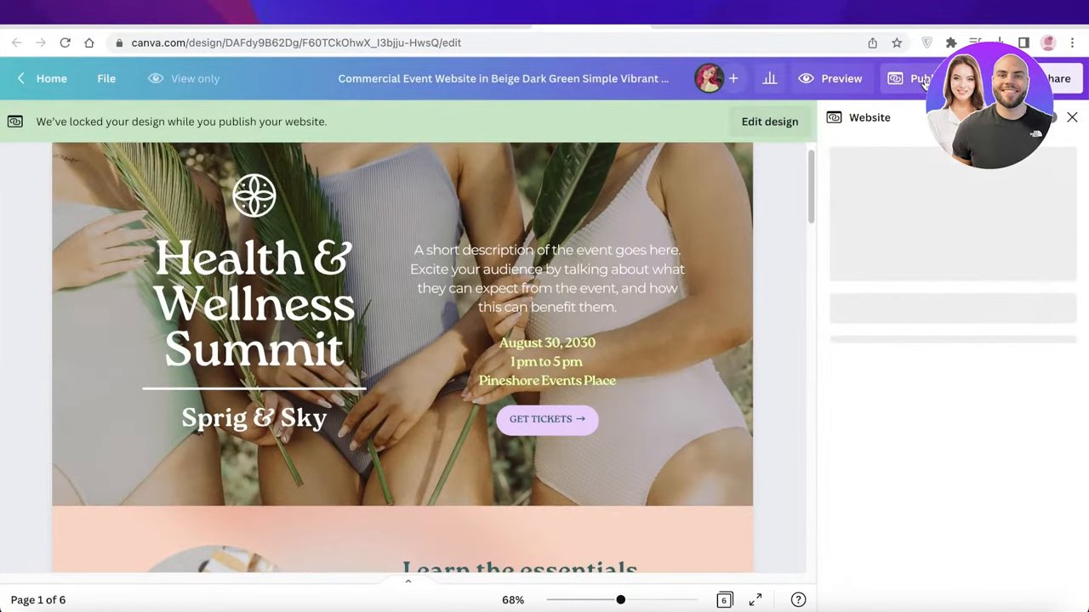
{"action": "left_click", "coordinate": [947, 355]}
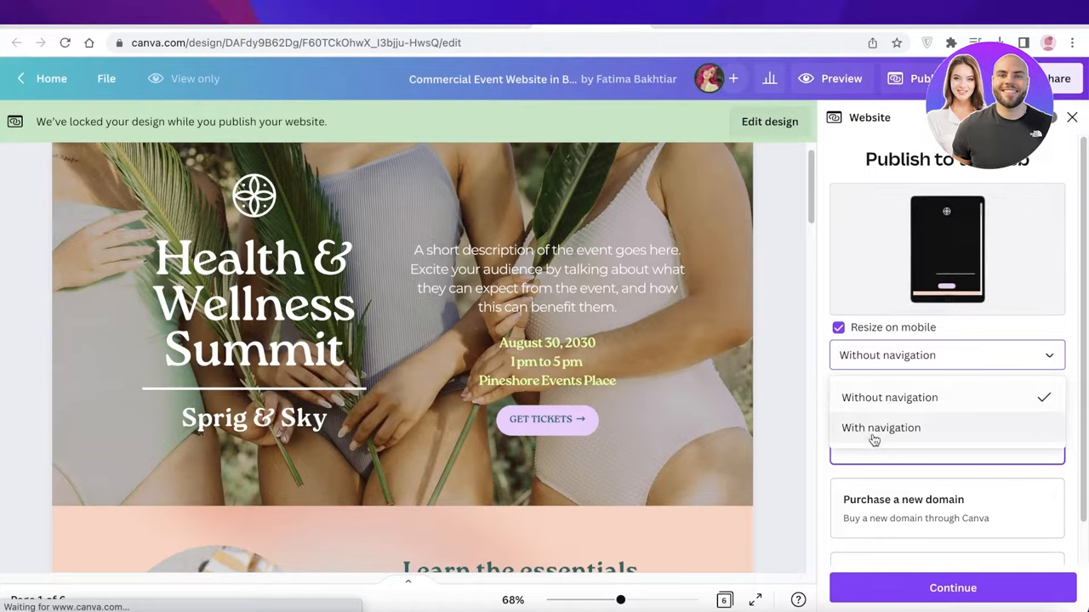
{"action": "left_click", "coordinate": [880, 427]}
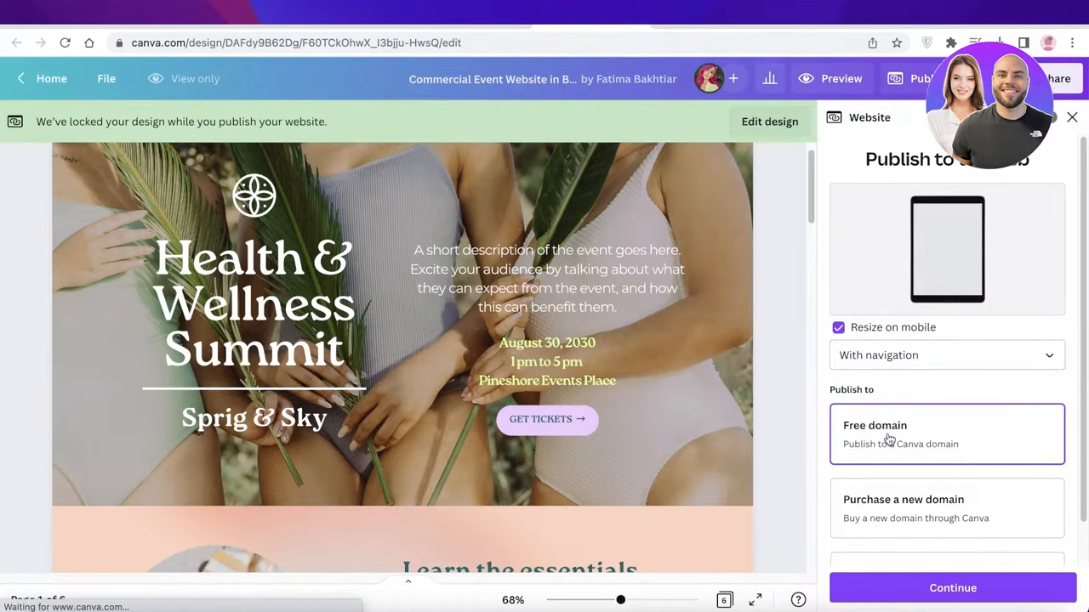
{"action": "left_click", "coordinate": [947, 355]}
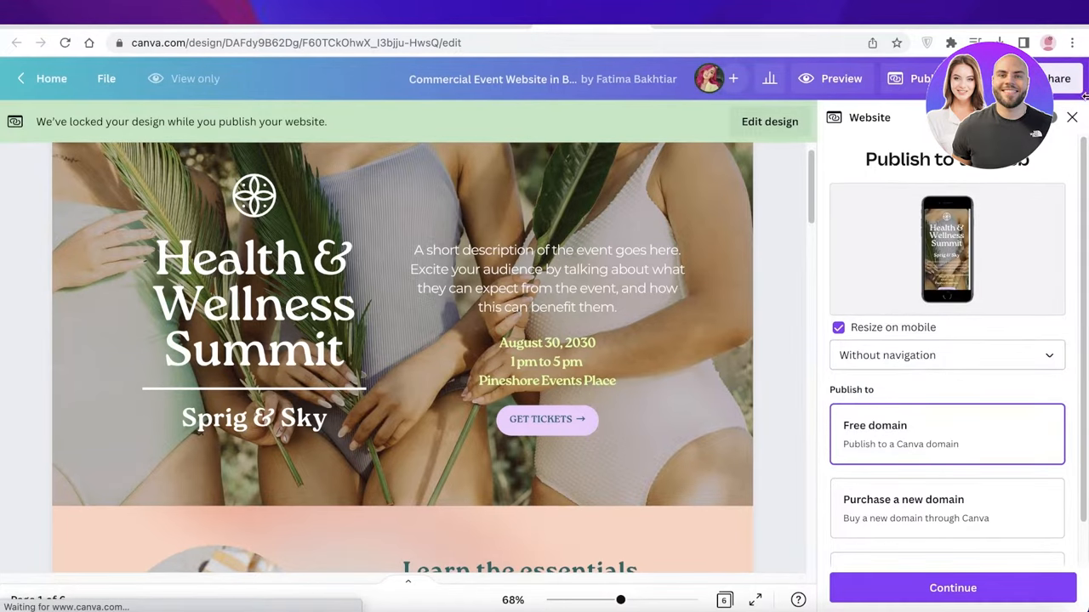
{"action": "left_click", "coordinate": [1072, 116]}
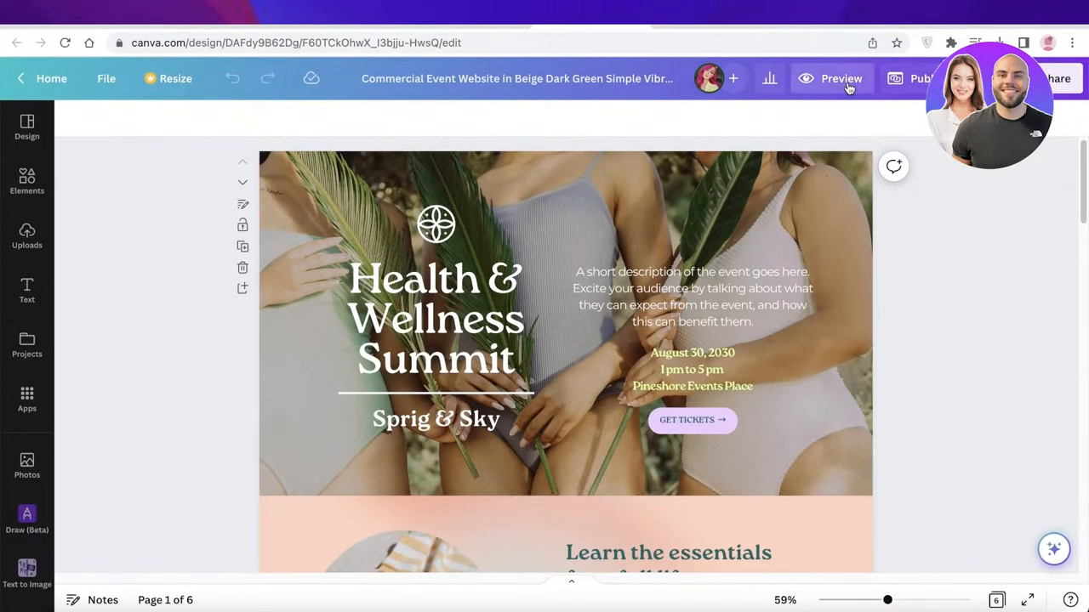
Preview the summit site 'With navigation' and scroll down through the program and Speakers sections
{"action": "left_click", "coordinate": [840, 78]}
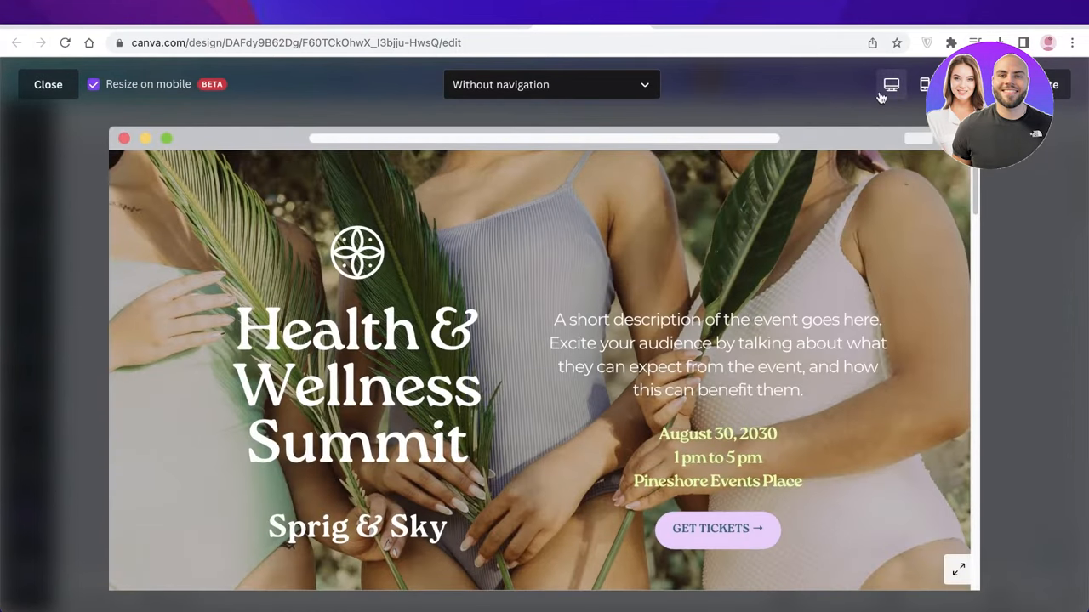
{"action": "left_click", "coordinate": [551, 85]}
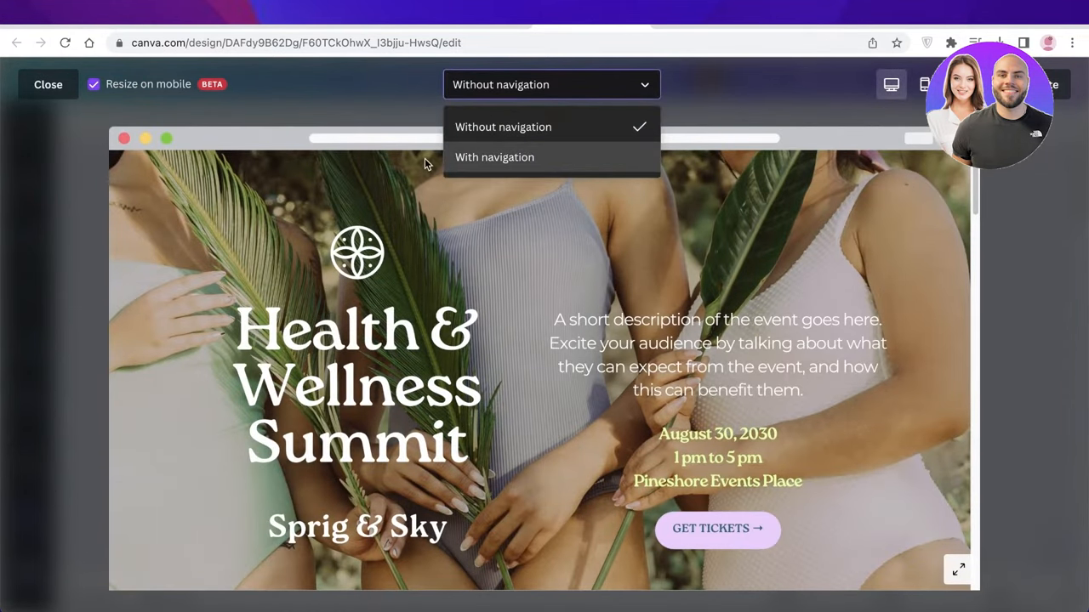
{"action": "left_click", "coordinate": [494, 156]}
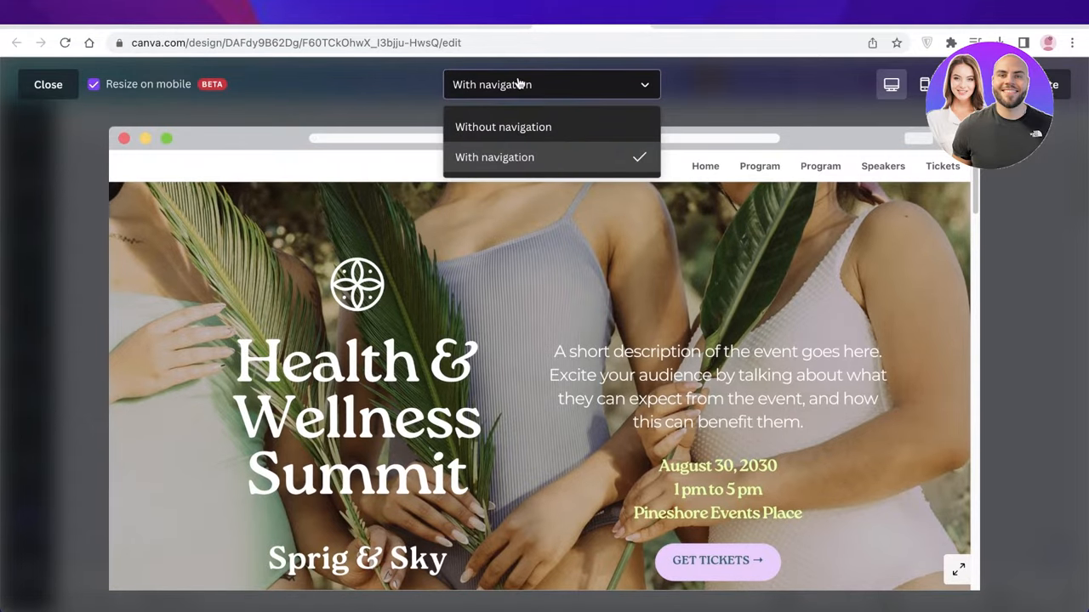
{"action": "scroll", "scroll_direction": "down", "scroll_amount": 3}
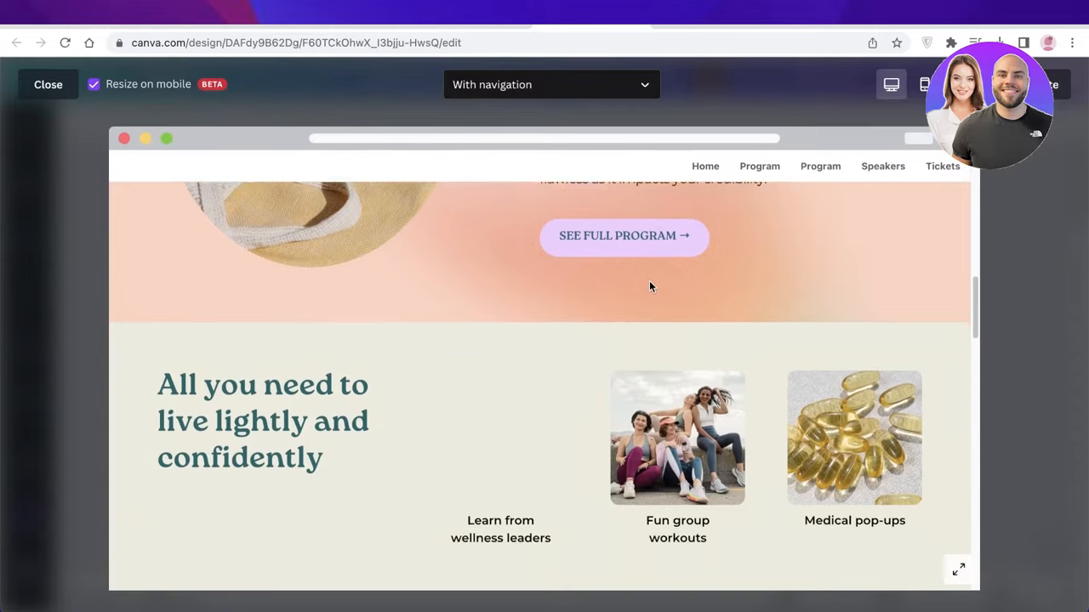
{"action": "scroll", "scroll_direction": "down", "scroll_amount": 3}
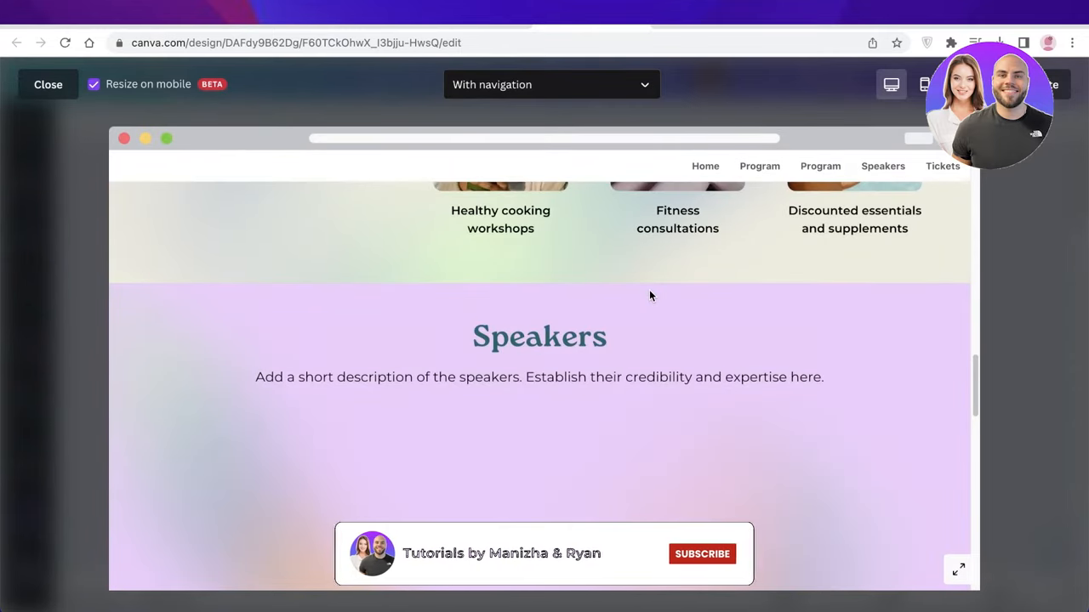
{"action": "left_click", "coordinate": [702, 554]}
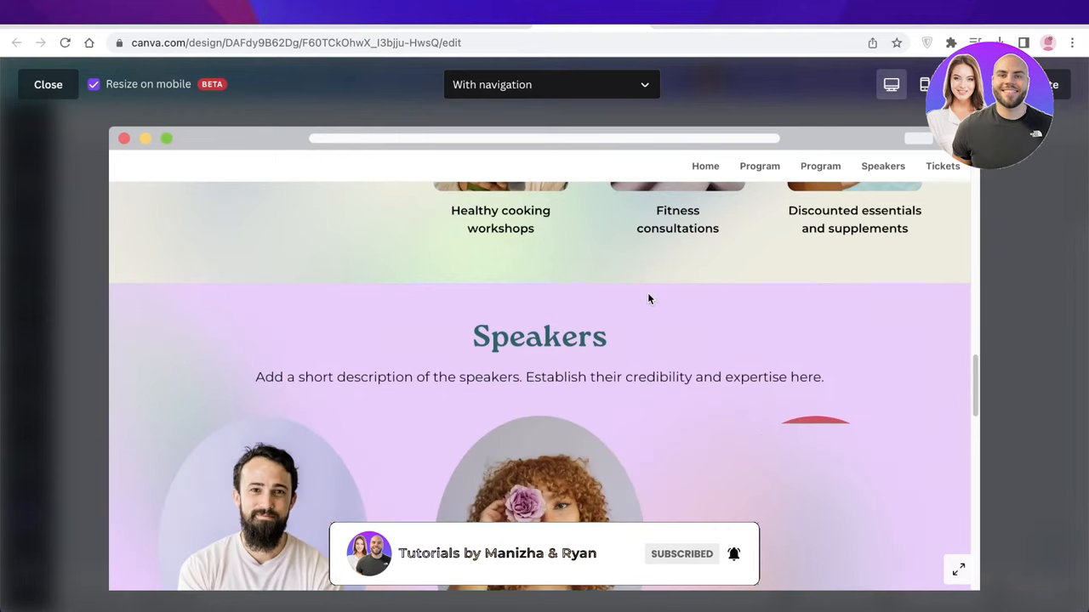